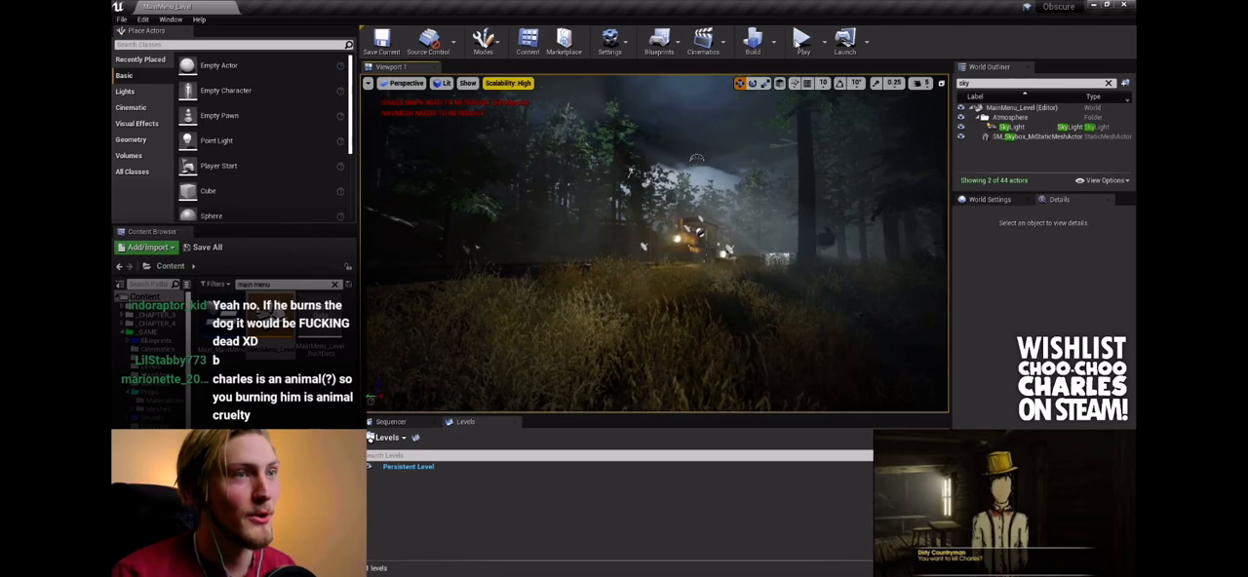
# Step: Start Play In Editor and choose Credits on the Choo-Choo Charles main menu
pyautogui.click(803, 41)
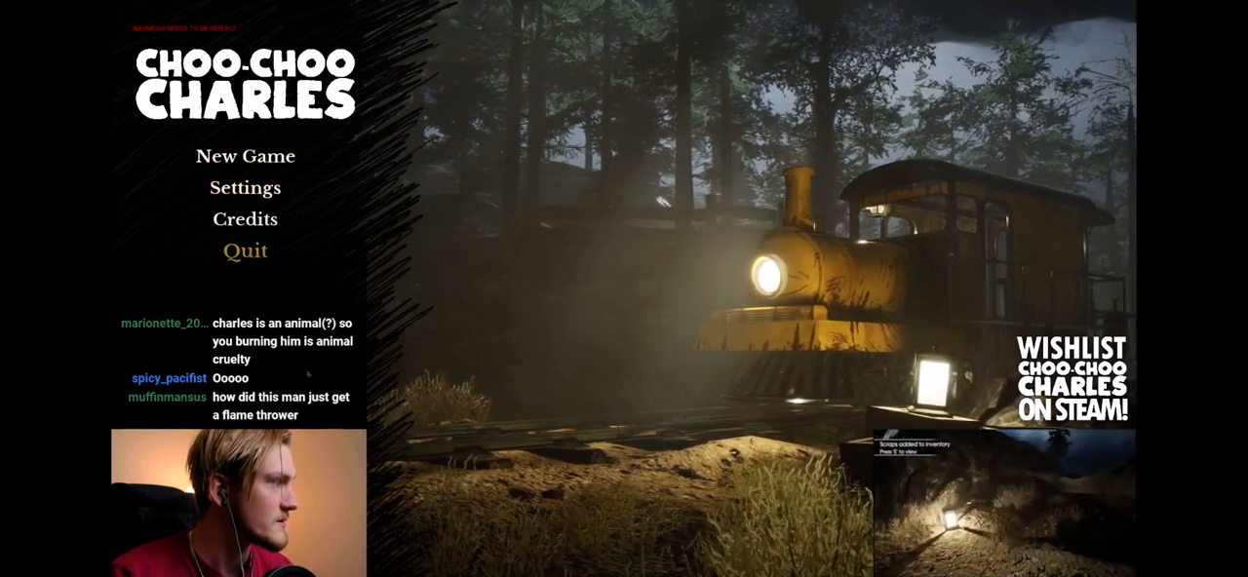
pyautogui.click(245, 187)
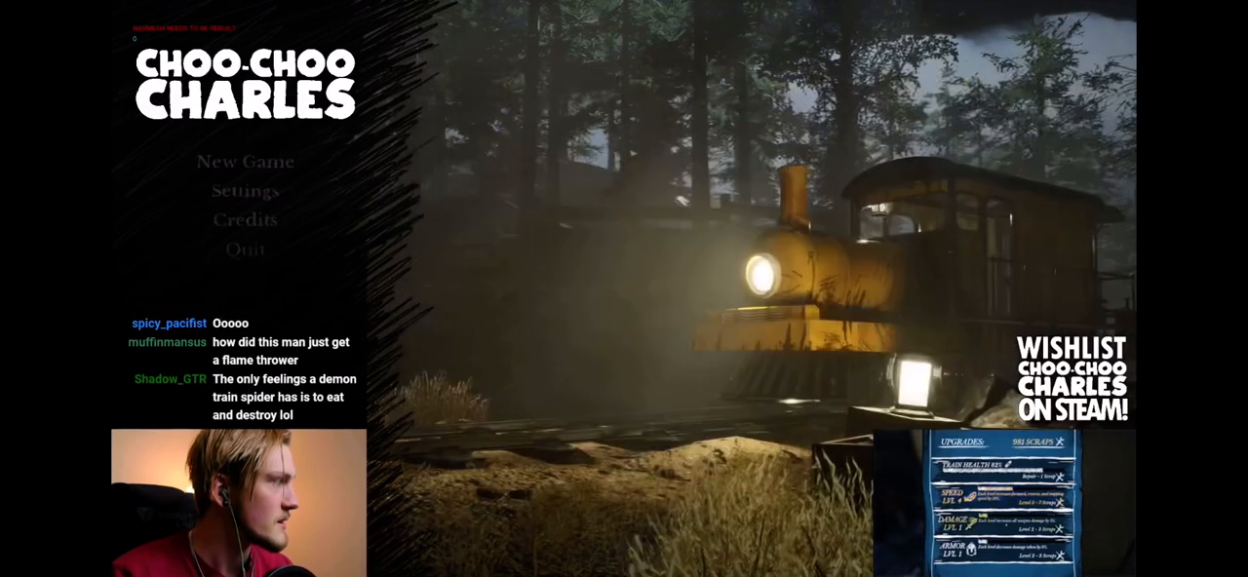
pyautogui.click(246, 218)
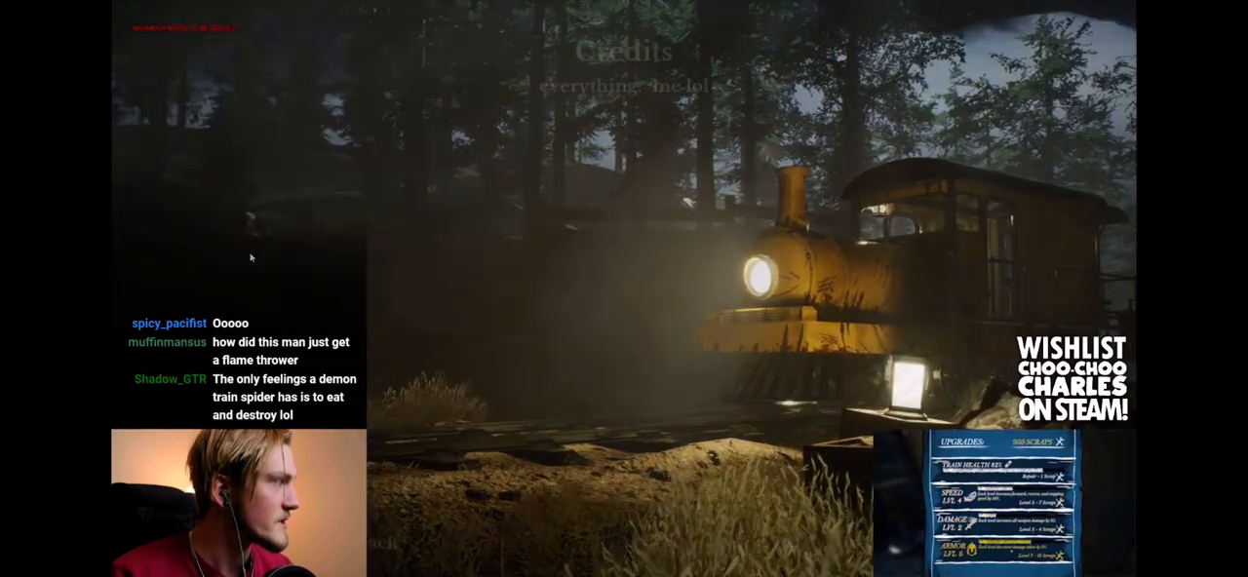